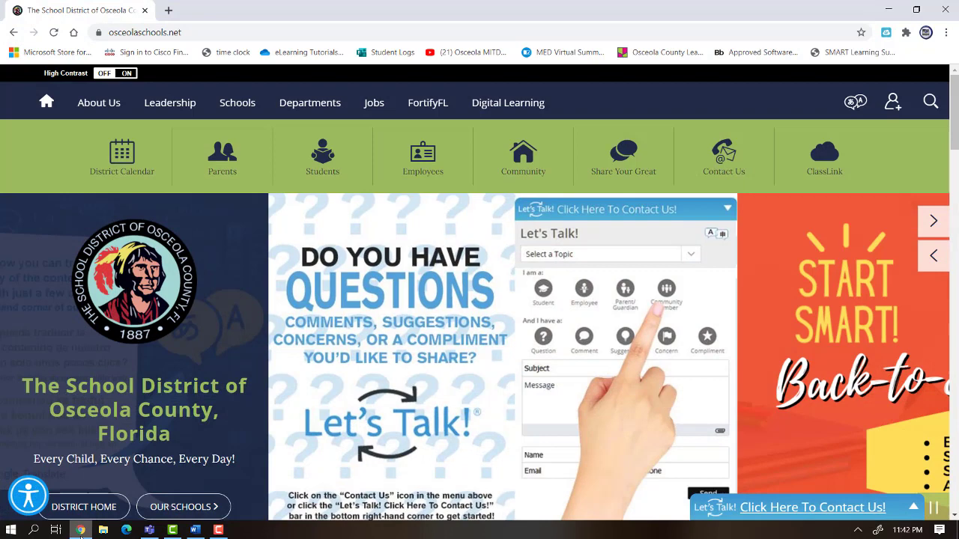
pyautogui.moveTo(395, 247)
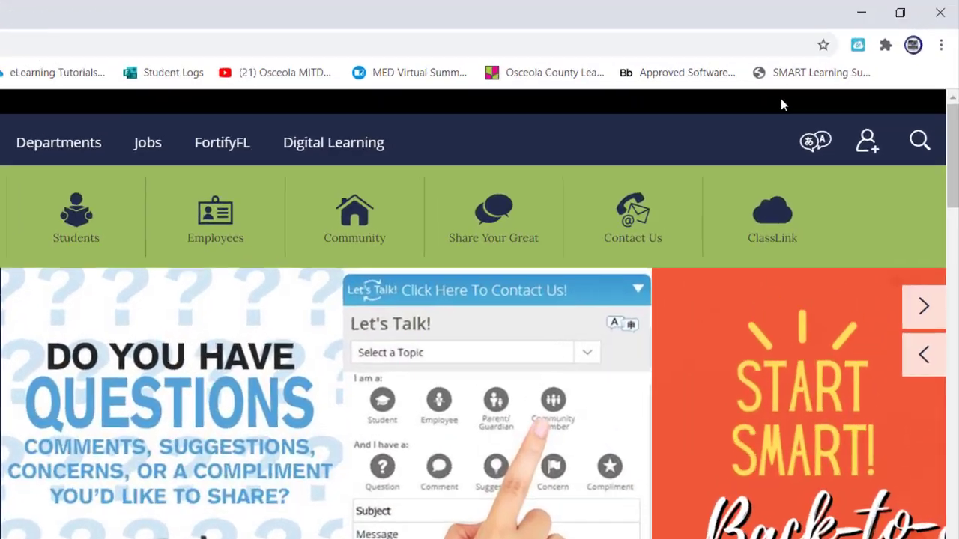
pyautogui.moveTo(941, 54)
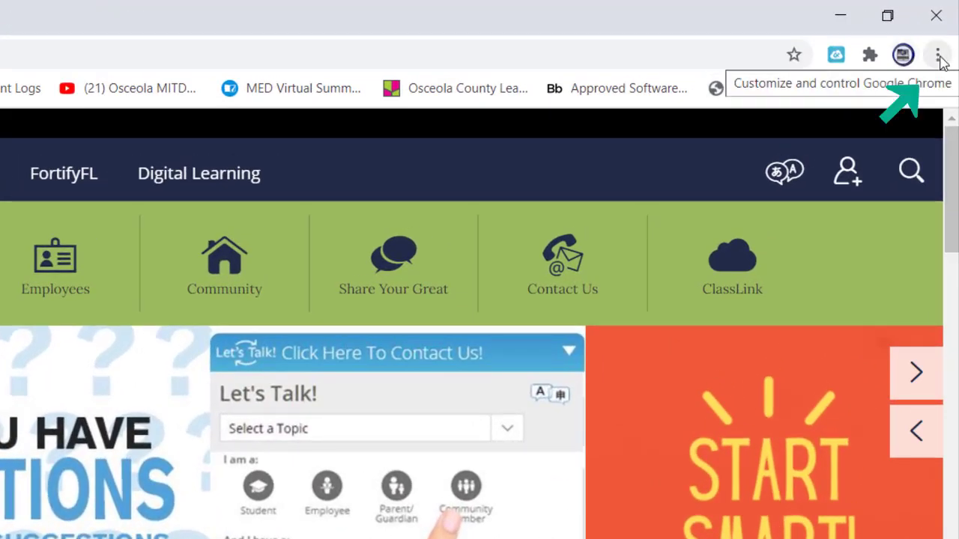
# Bring up Chrome's three-dot main menu over the Osceola schools homepage
pyautogui.click(939, 54)
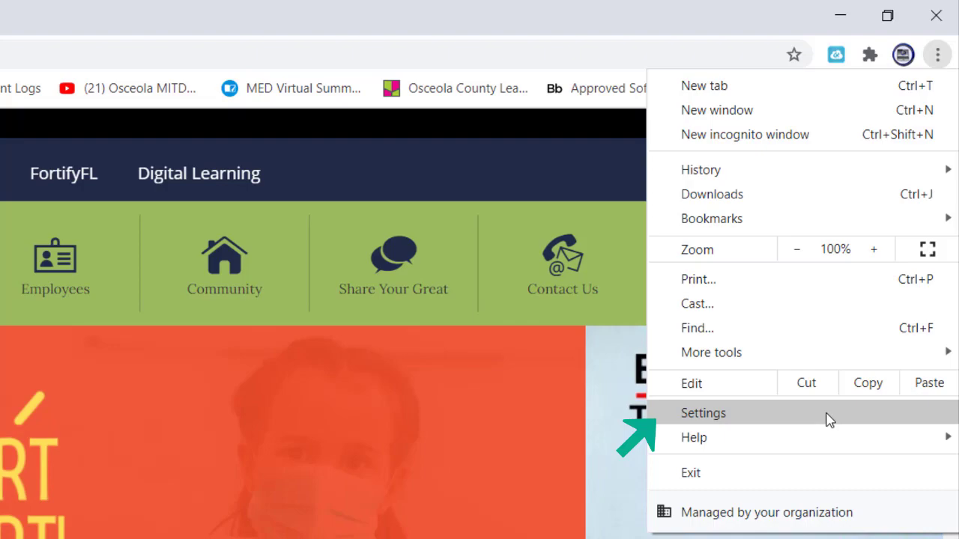
# Go to Settings > About Chrome and confirm version 84.0.4147.135 is up to date
pyautogui.click(702, 414)
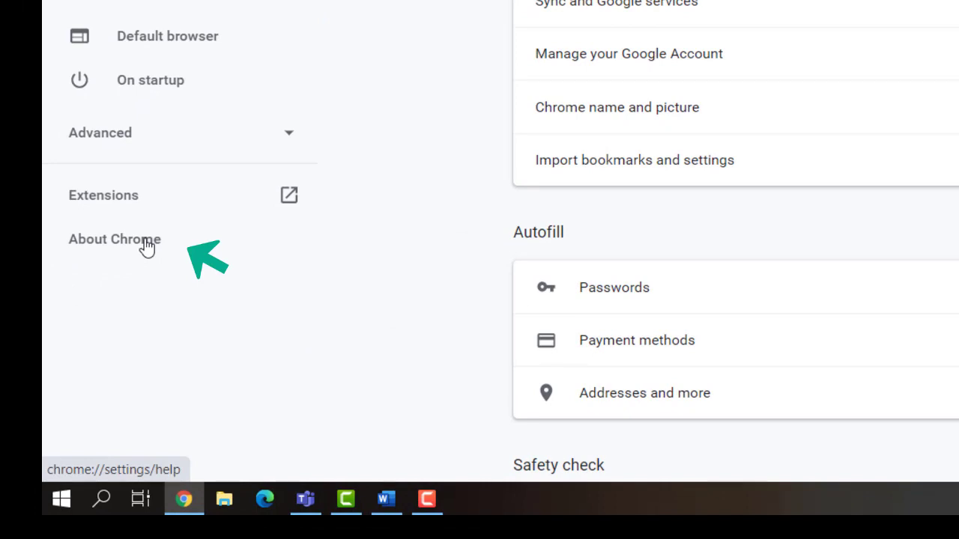
pyautogui.click(114, 240)
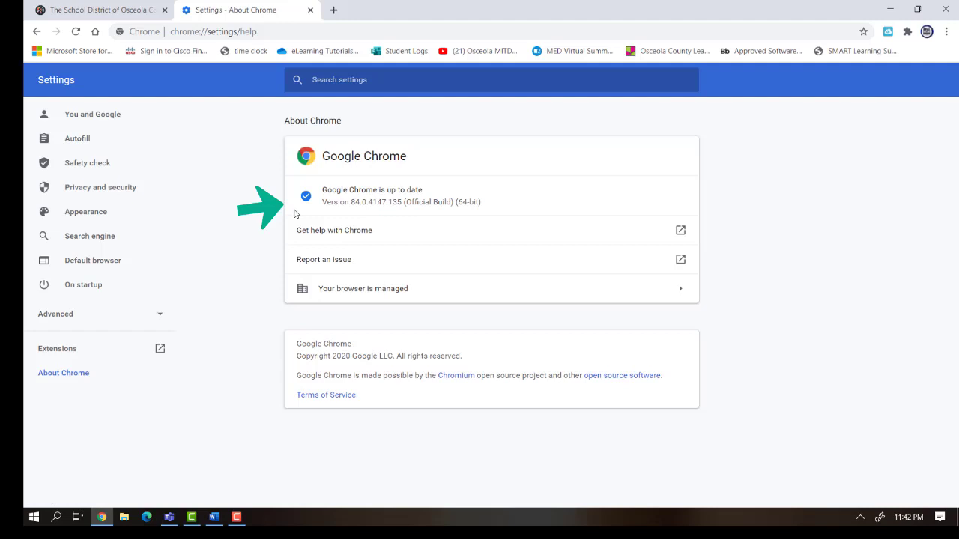
pyautogui.moveTo(389, 183)
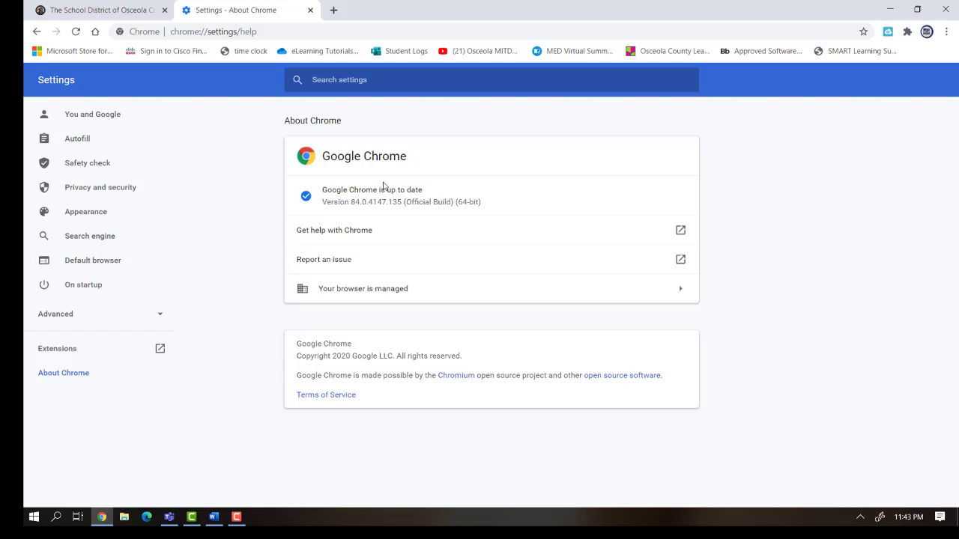
# Clear only cached images and files for All time via the basic Clear browsing data options
pyautogui.press('ctrl+shift+delete')
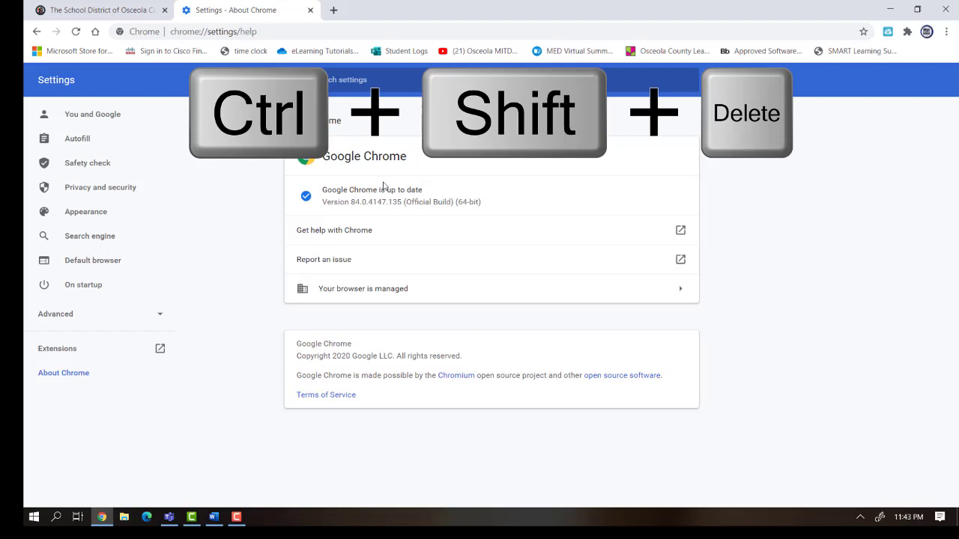
pyautogui.press('Ctrl+Shift+Delete')
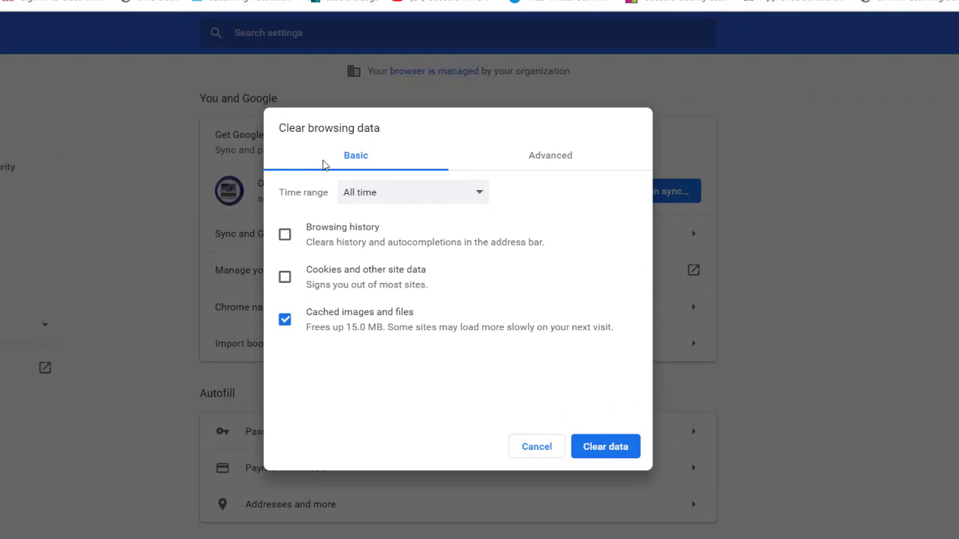
pyautogui.click(412, 191)
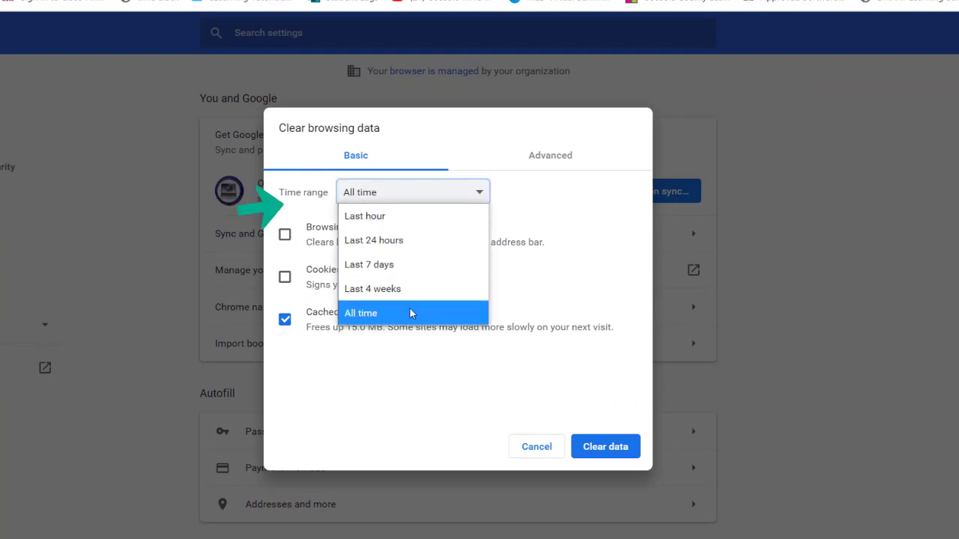
pyautogui.click(359, 314)
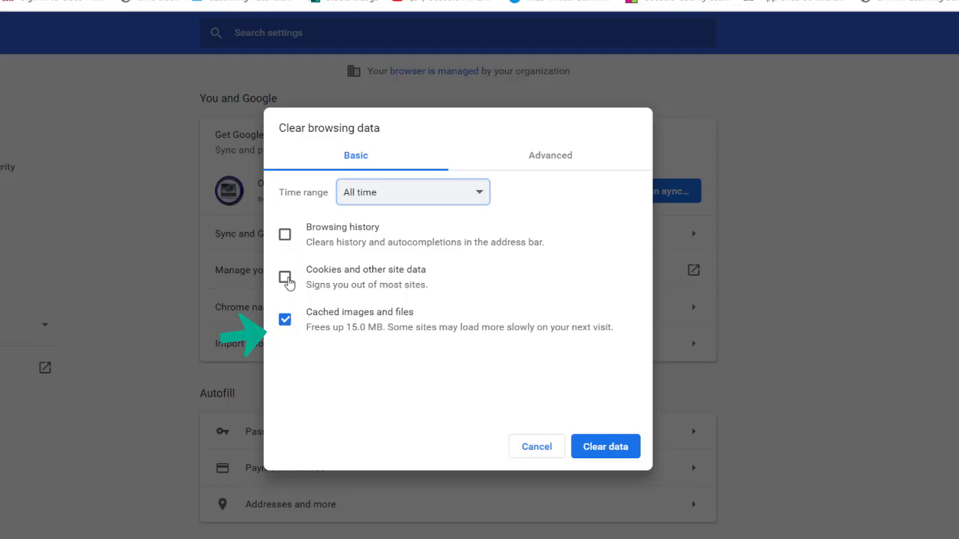
pyautogui.click(284, 276)
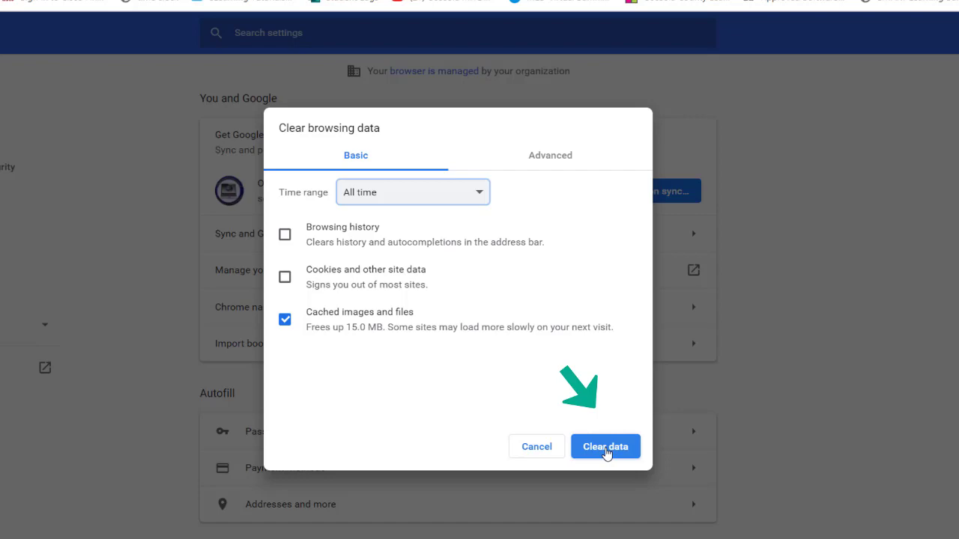
pyautogui.click(606, 447)
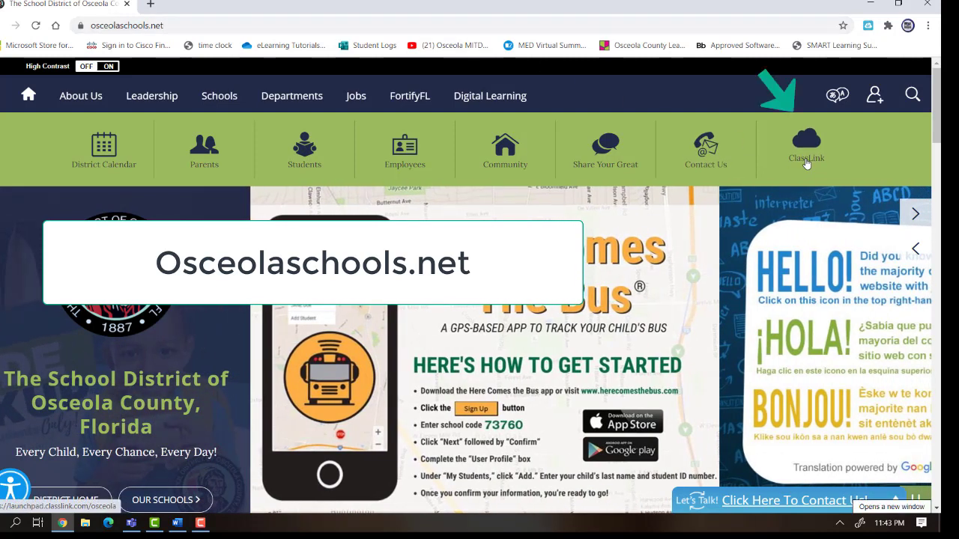
pyautogui.moveTo(806, 150)
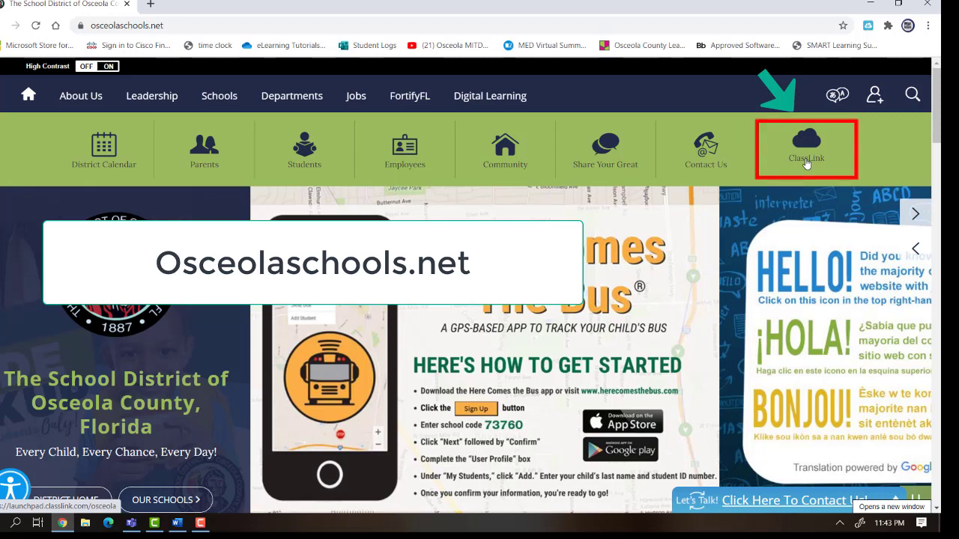
# Enter the SDOC ClassLink portal from osceolaschools.net and submit the district username and password
pyautogui.click(806, 150)
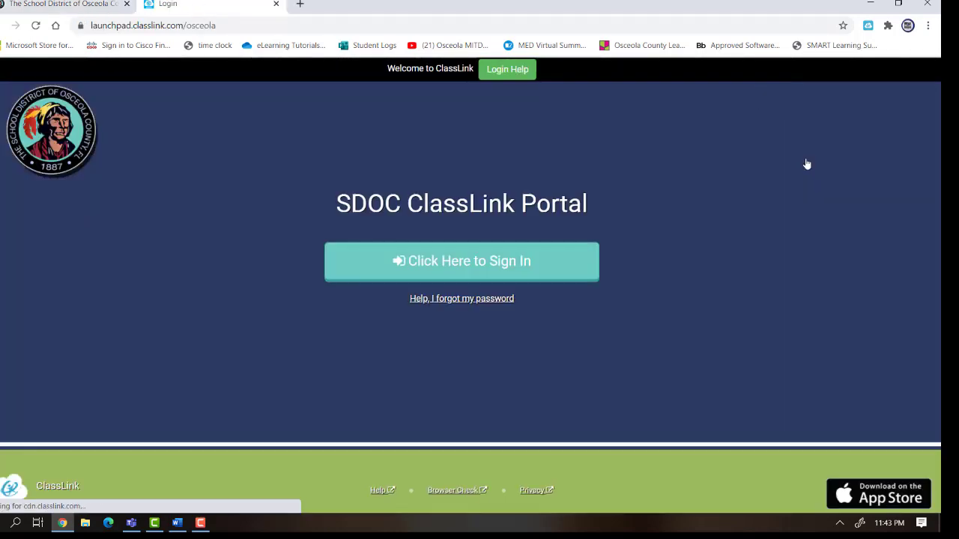
pyautogui.moveTo(552, 262)
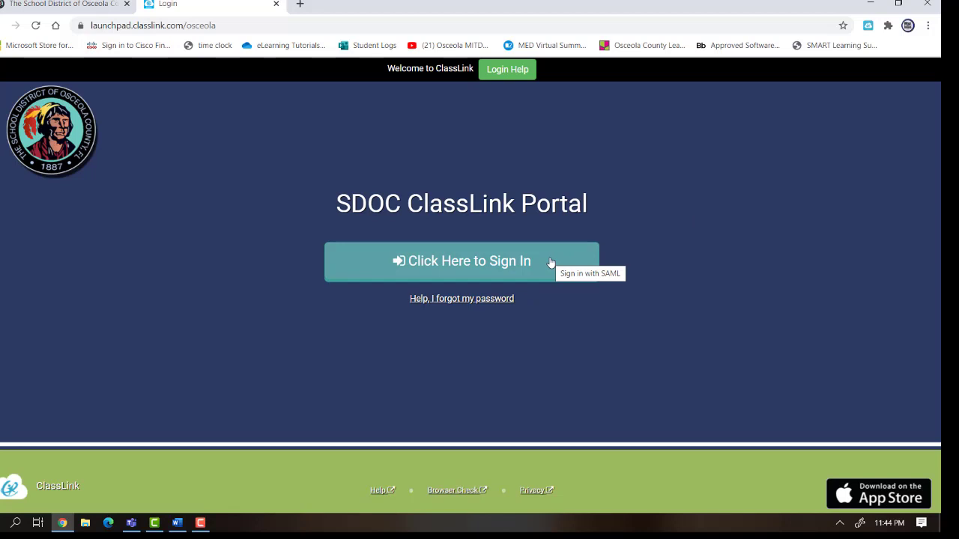
pyautogui.moveTo(534, 262)
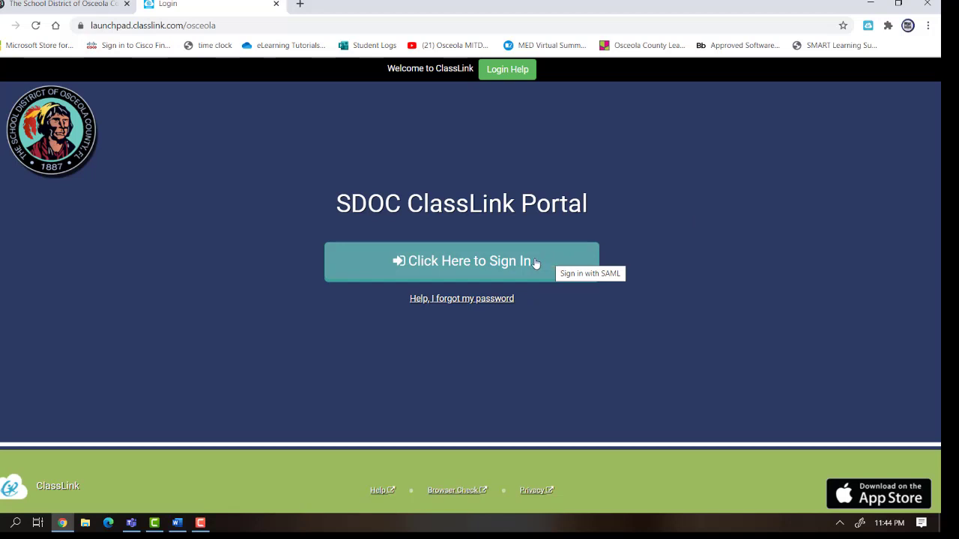
pyautogui.click(462, 261)
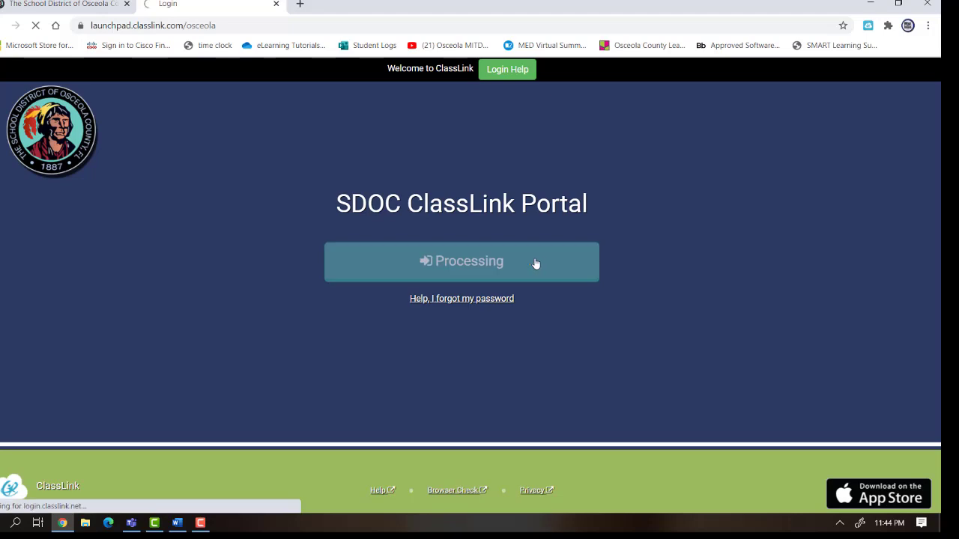
pyautogui.click(461, 260)
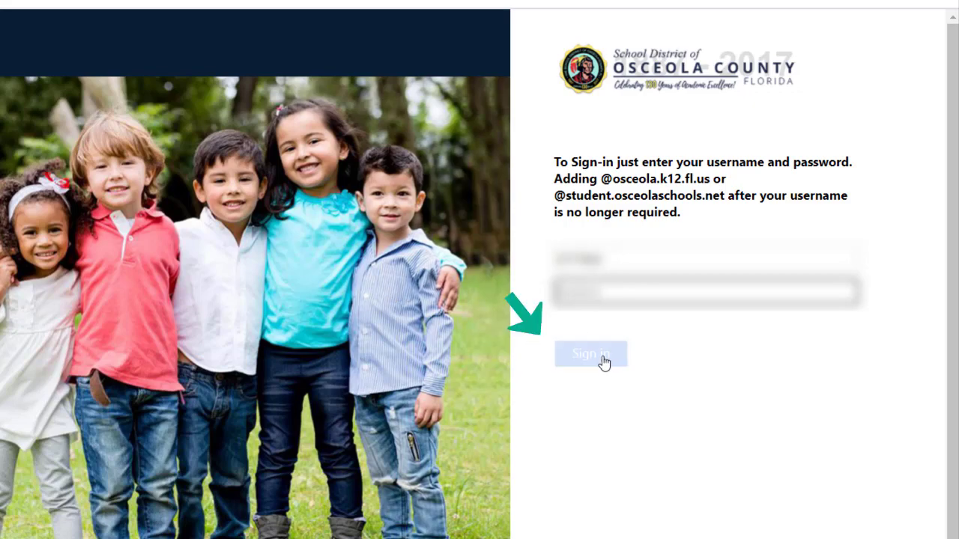
pyautogui.click(591, 354)
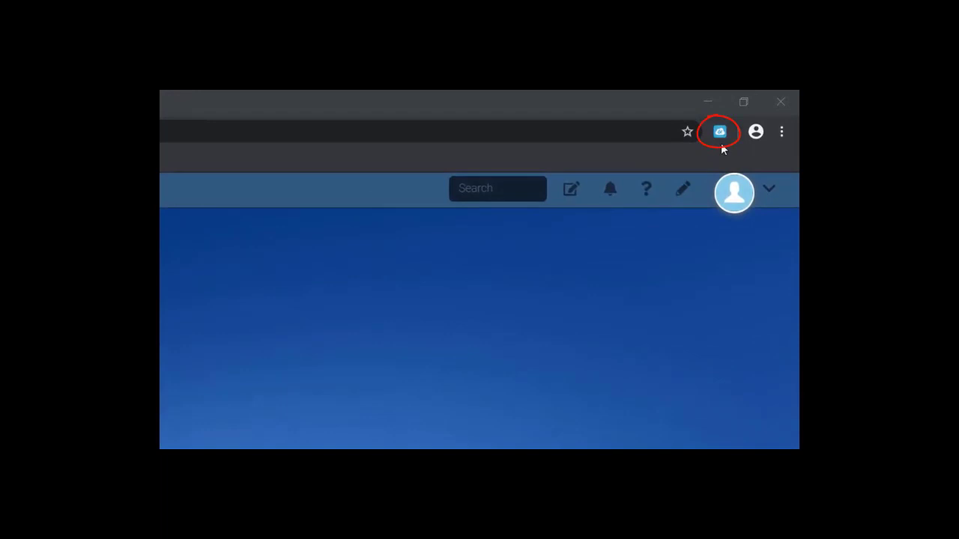
pyautogui.moveTo(719, 131)
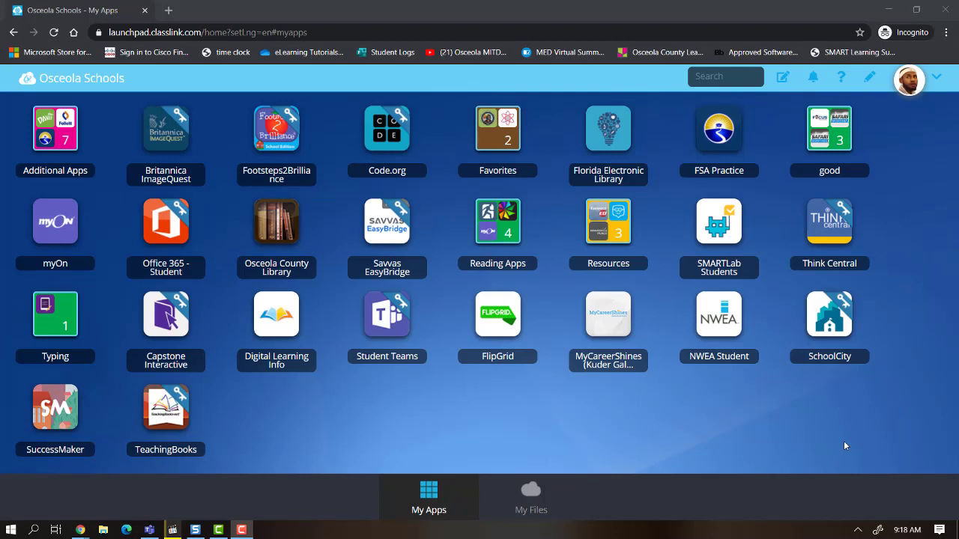
pyautogui.moveTo(656, 437)
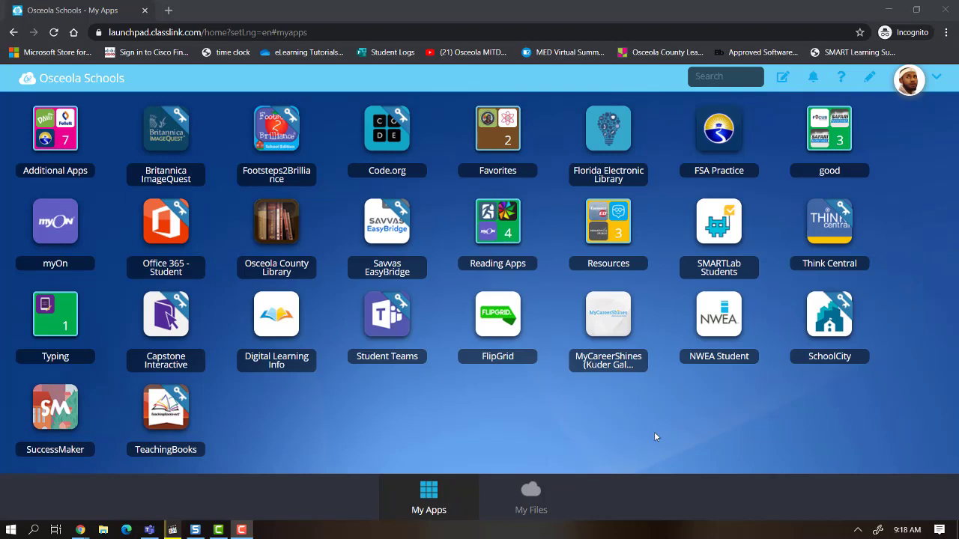
pyautogui.moveTo(165, 221)
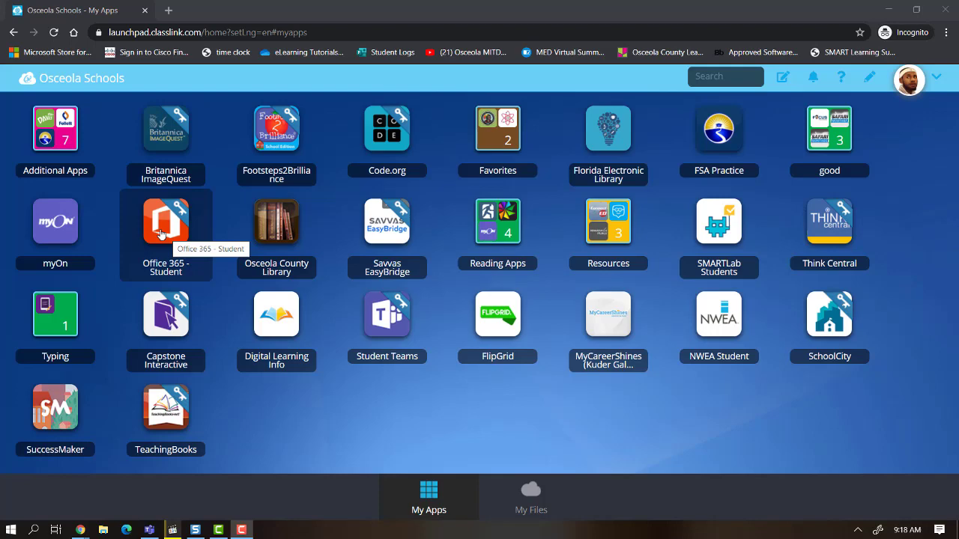
# Launch Office 365 - Student and choose Install Extension on the missing-extension notice
pyautogui.click(165, 220)
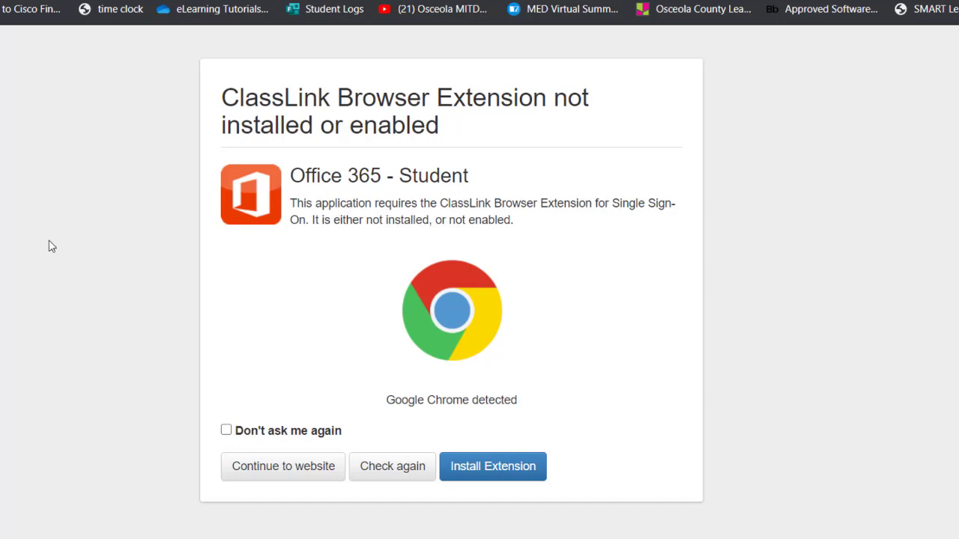
pyautogui.moveTo(547, 370)
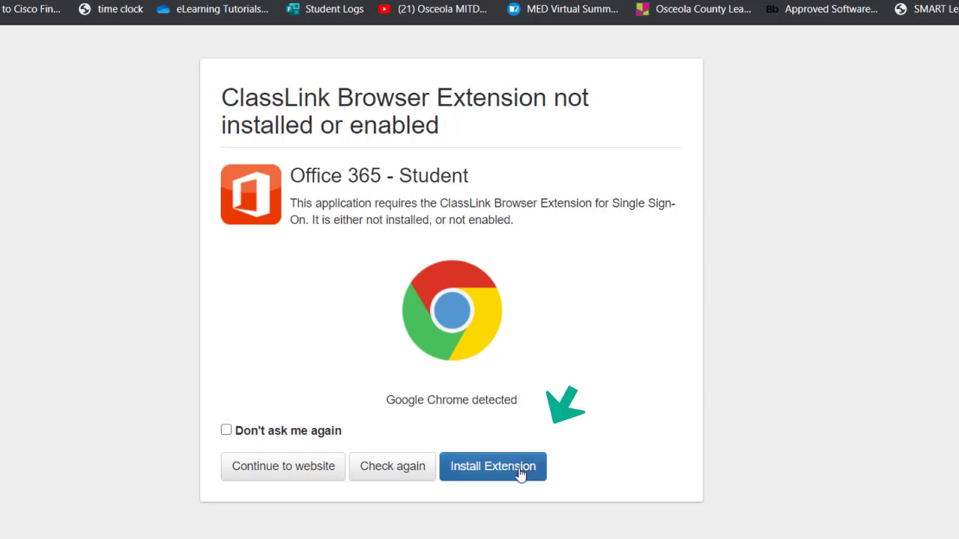
pyautogui.click(493, 466)
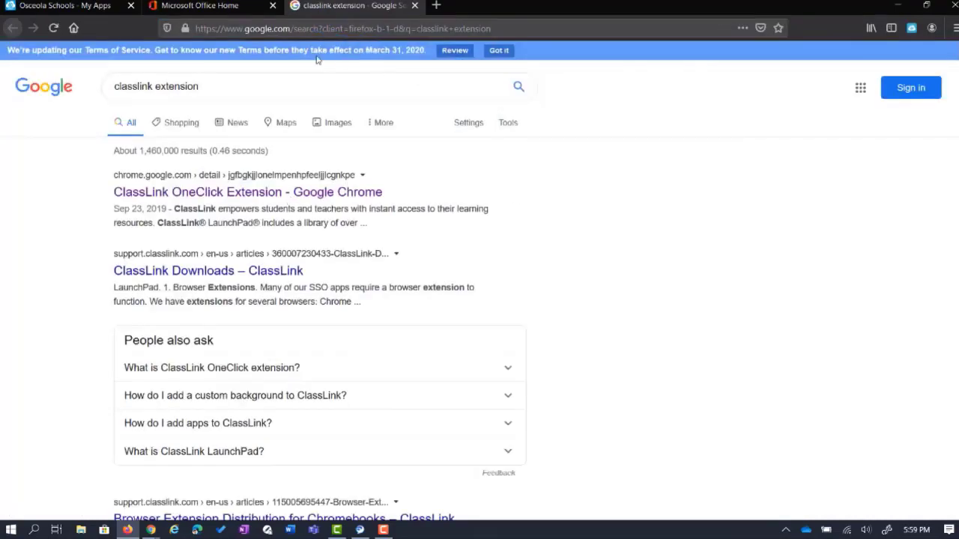
pyautogui.moveTo(116, 145)
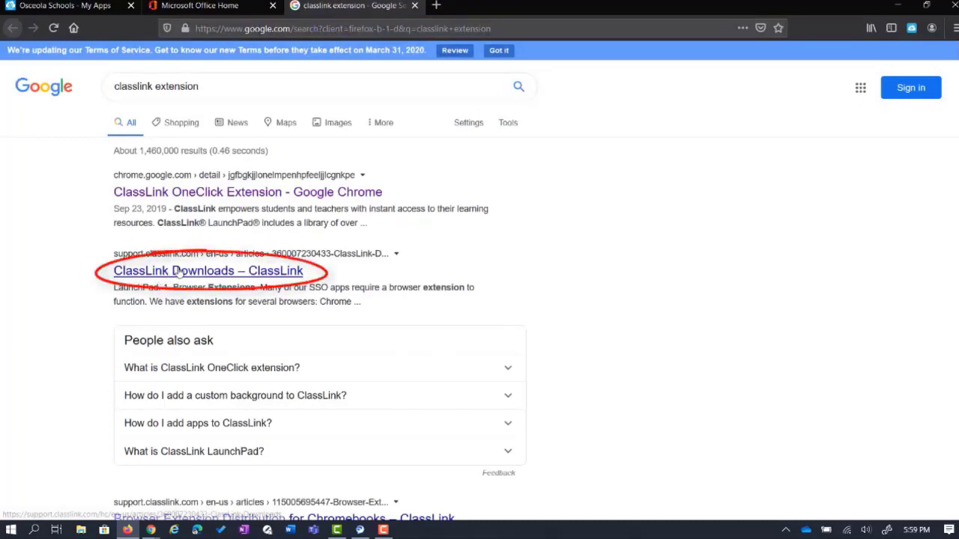
pyautogui.moveTo(183, 270)
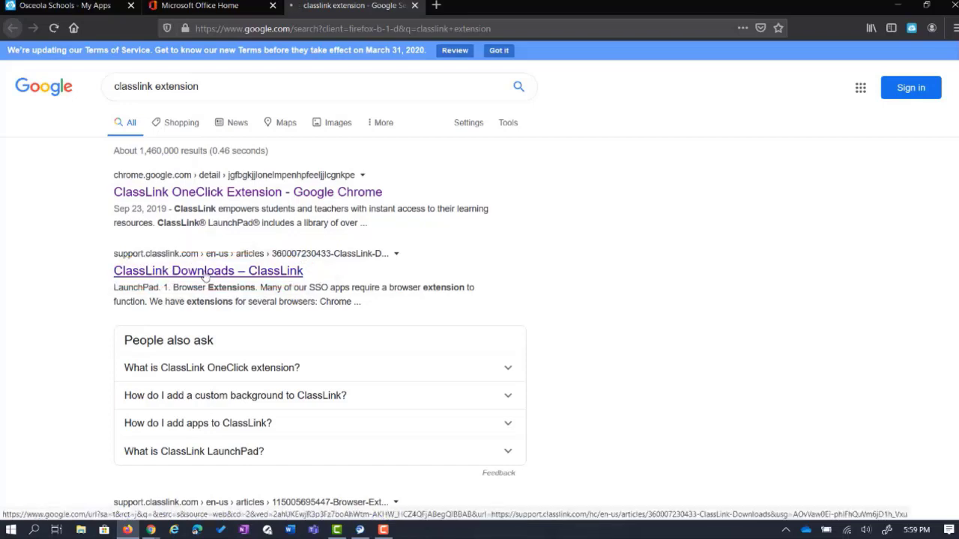
# View the ClassLink Downloads article's LaunchPad Browser Extensions list, then return to the dashboard
pyautogui.click(208, 270)
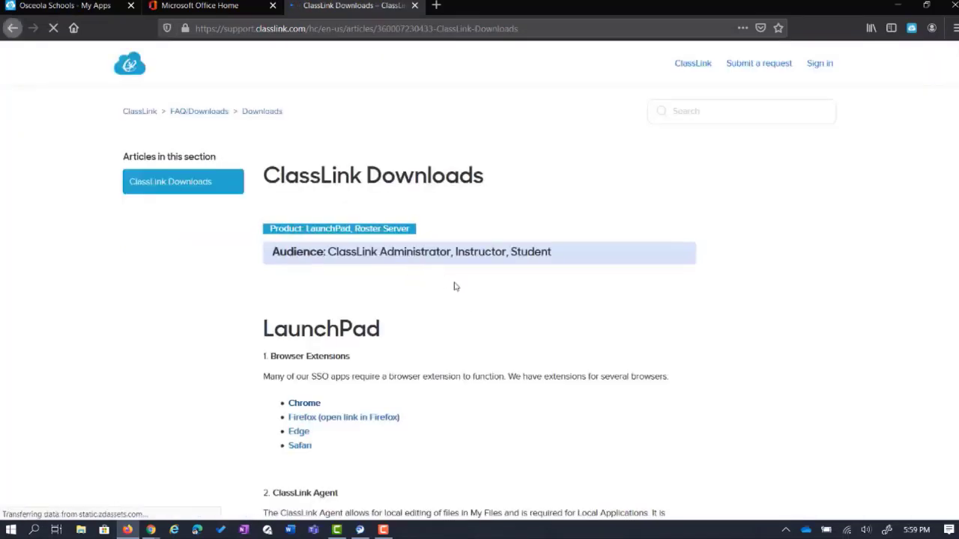
pyautogui.scroll(-3)
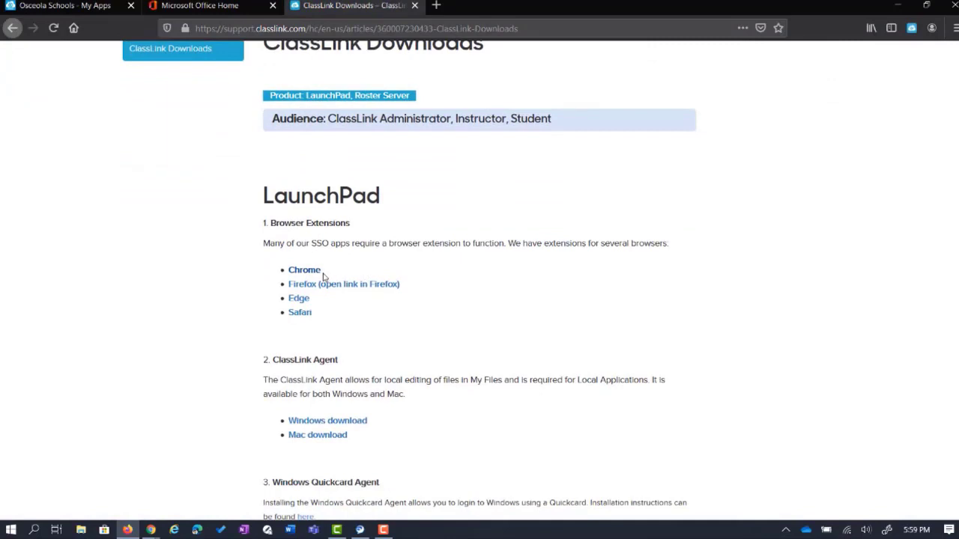
pyautogui.moveTo(343, 285)
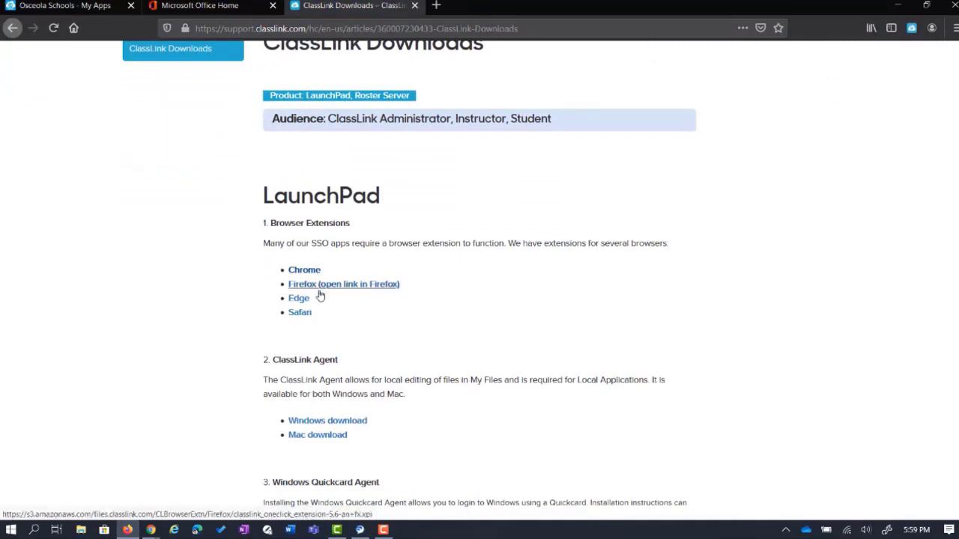
pyautogui.moveTo(299, 313)
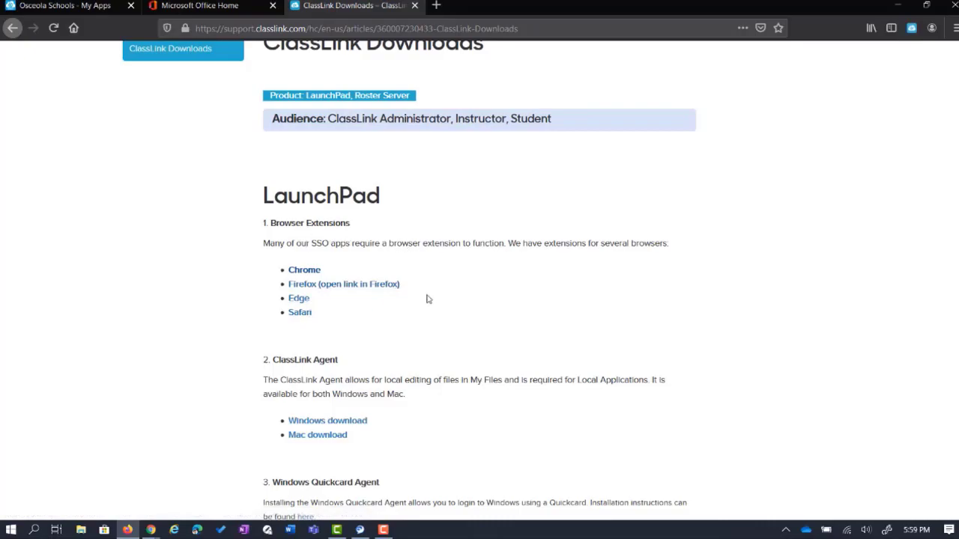
pyautogui.click(63, 6)
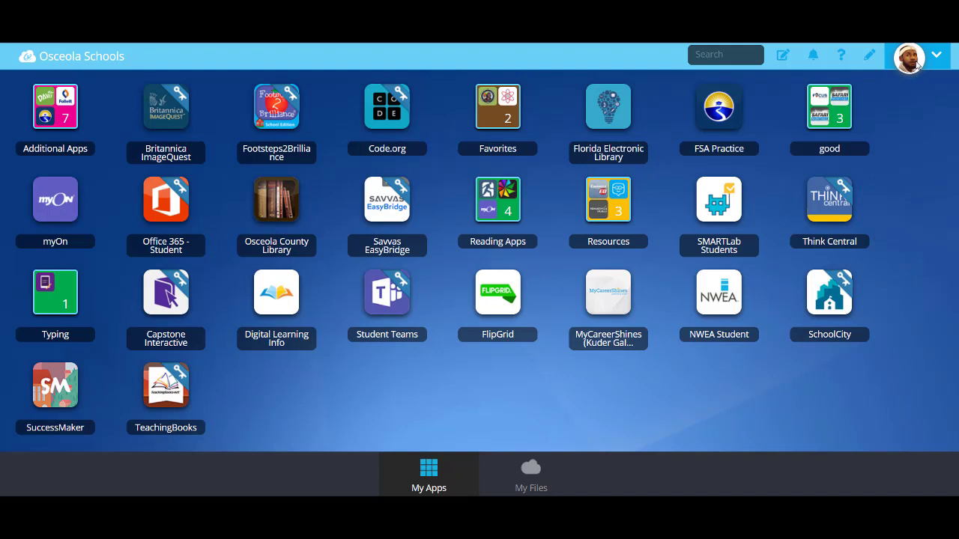
pyautogui.moveTo(935, 66)
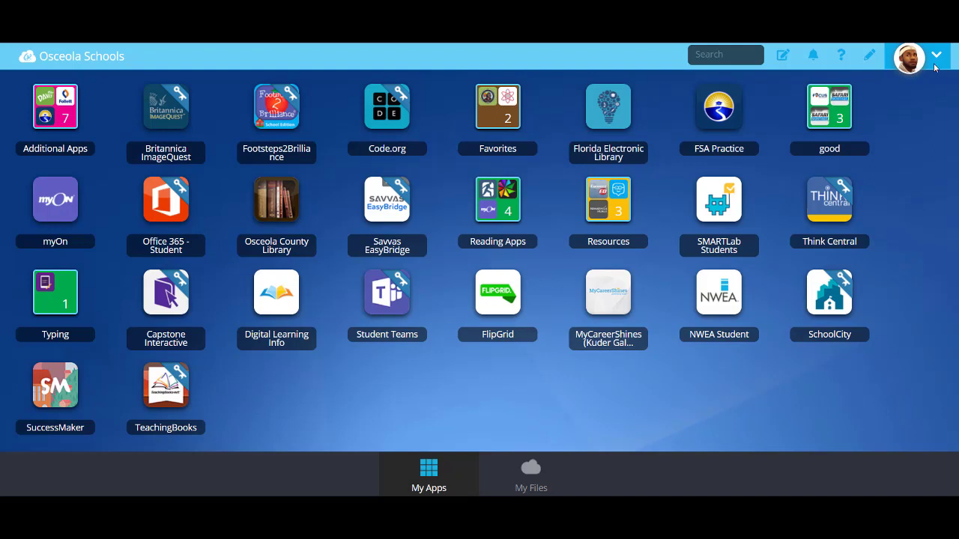
# In My Profile's Sign-in options, update the Active Directory network password entry
pyautogui.click(936, 54)
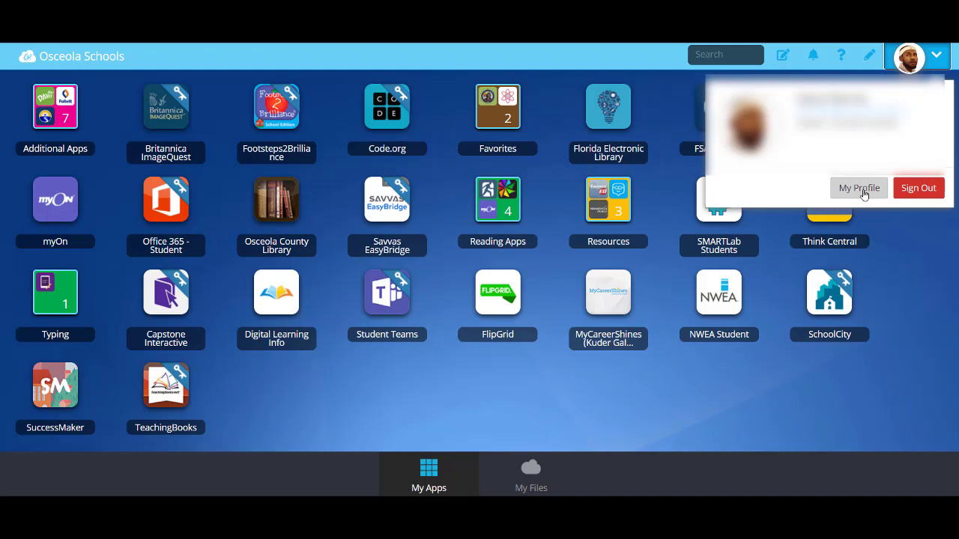
pyautogui.click(859, 189)
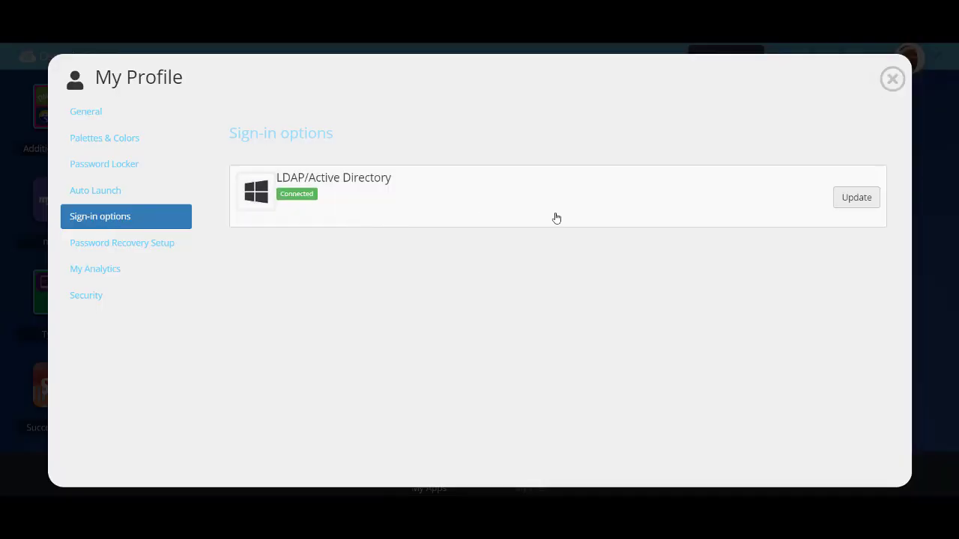
pyautogui.click(855, 198)
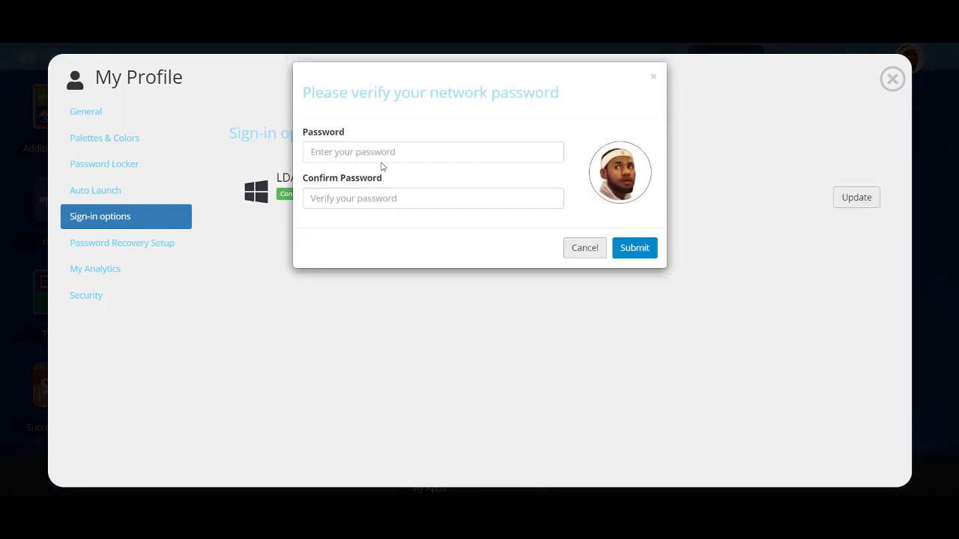
pyautogui.click(432, 151)
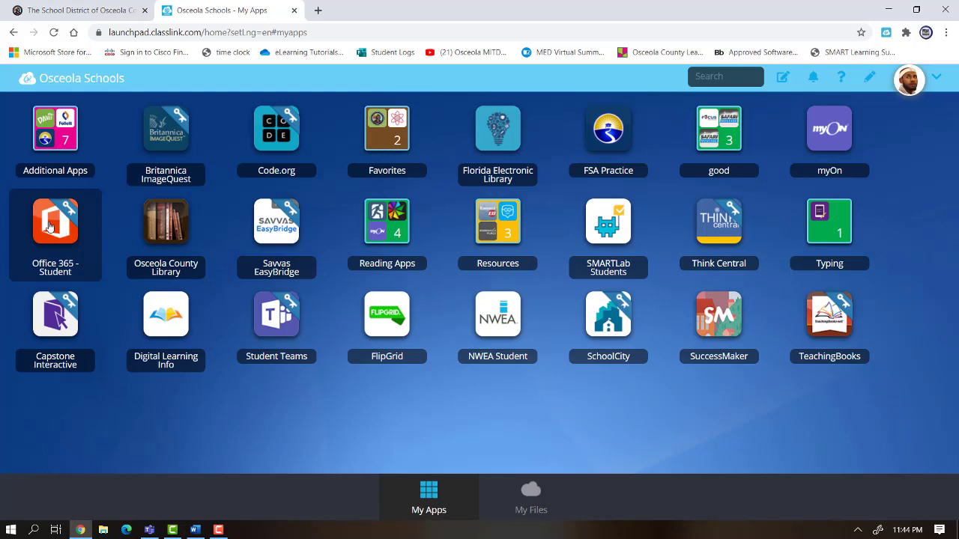
# Launch the Office 365 - Student tile from My Apps
pyautogui.click(54, 221)
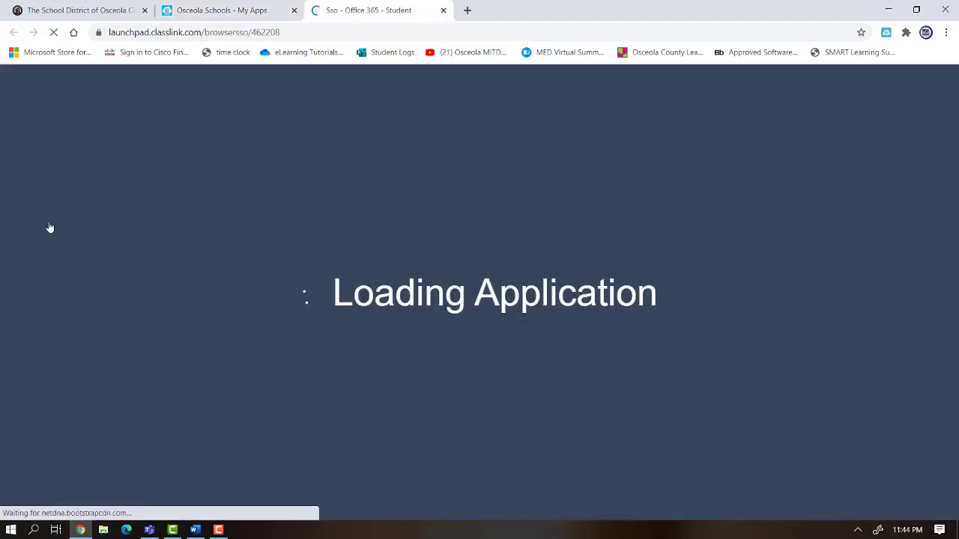